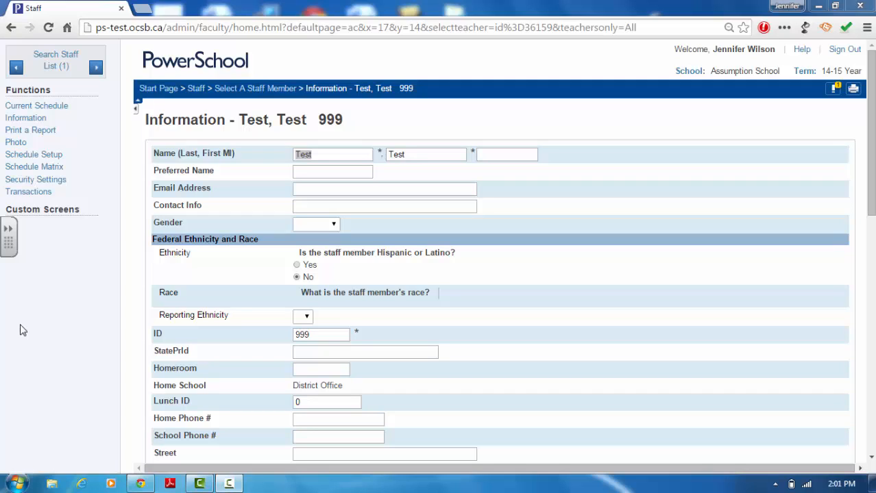
# Step: Reload staff member Test, Test 999's Information page and view the Assignments section
pyautogui.click(25, 117)
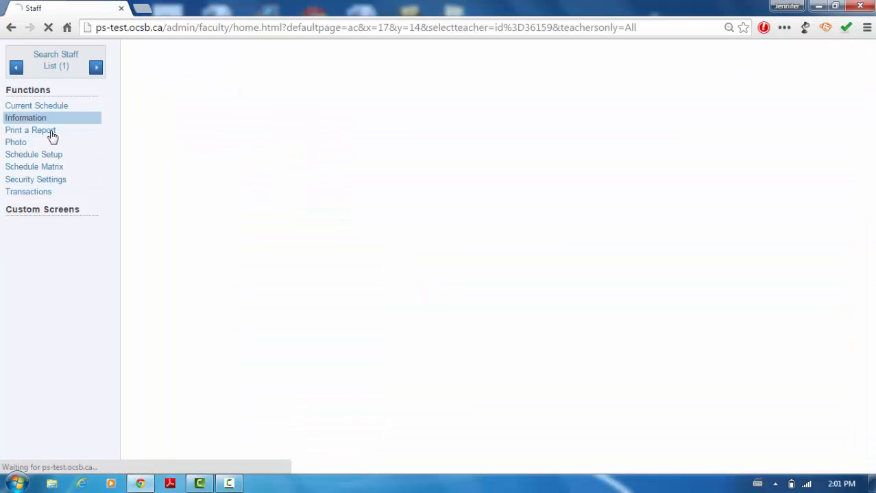
pyautogui.click(25, 117)
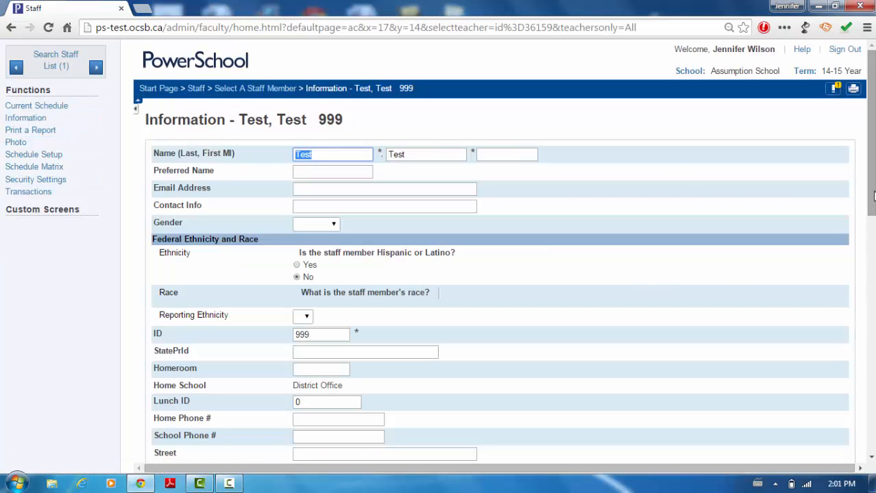
pyautogui.scroll(-3)
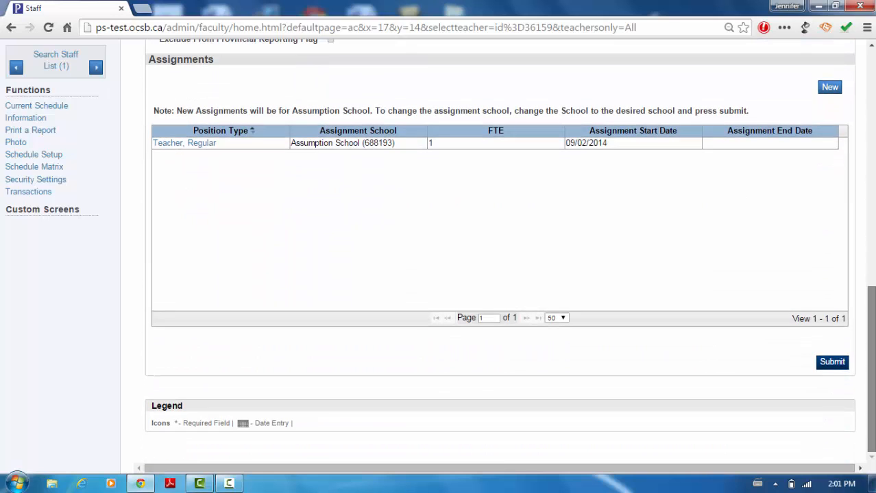
pyautogui.moveTo(189, 143)
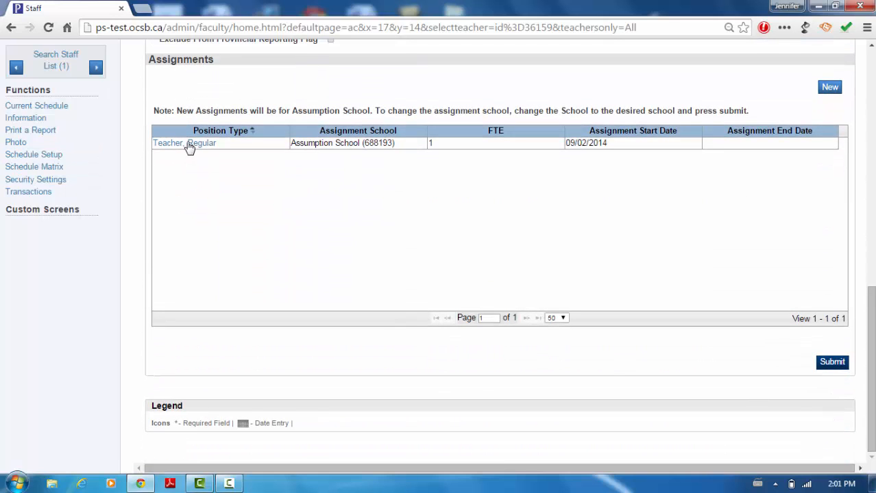
# Step: Edit the Teacher, Regular assignment: Teaching Type Teaching-Leading (T), Class Assignment Flag checked
pyautogui.click(184, 143)
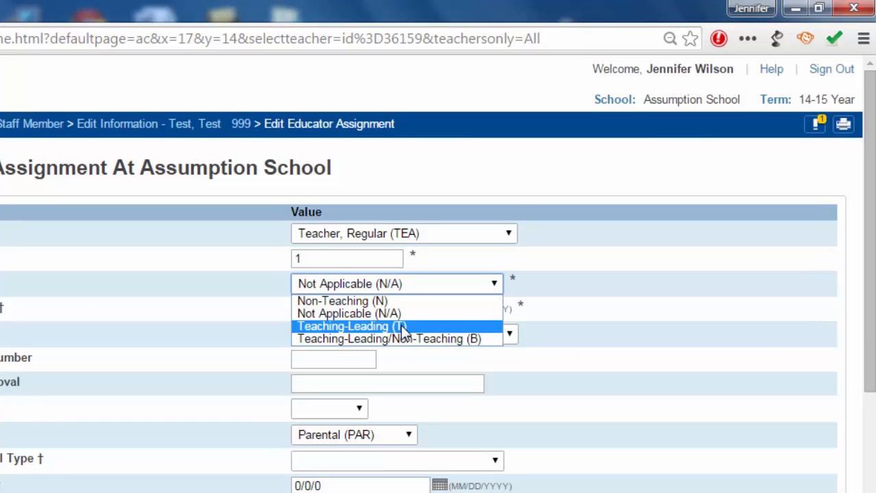
pyautogui.click(350, 326)
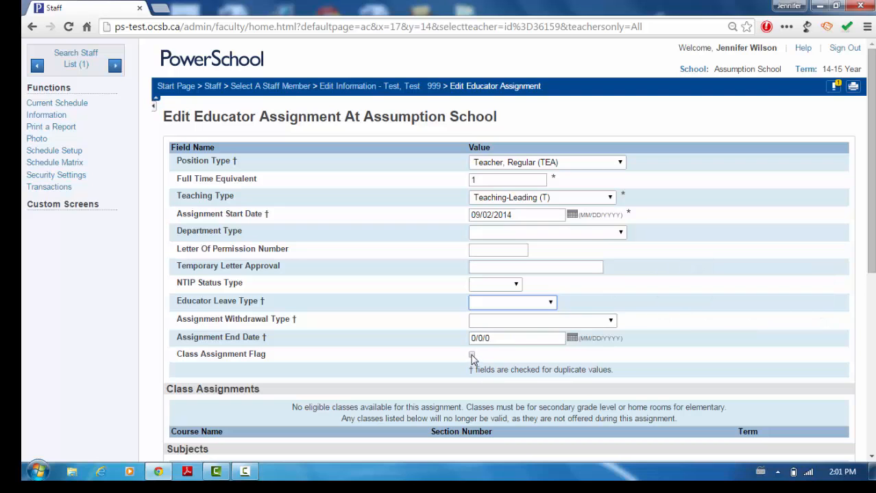
pyautogui.click(472, 354)
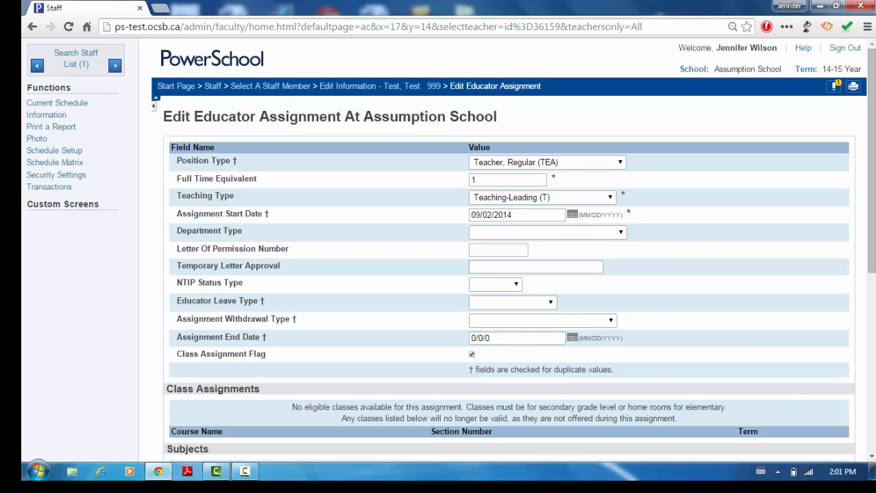
# Step: Submit the edited Teacher, Regular educator assignment to record the changes
pyautogui.scroll(-3)
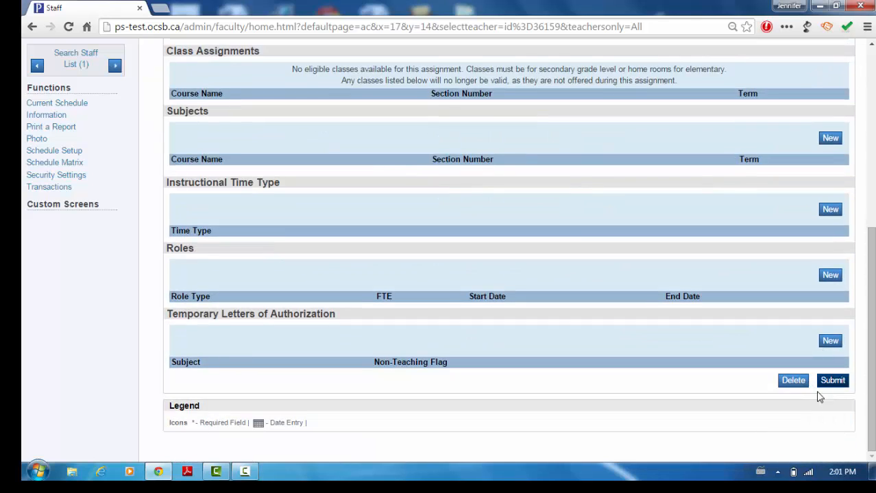
pyautogui.click(832, 380)
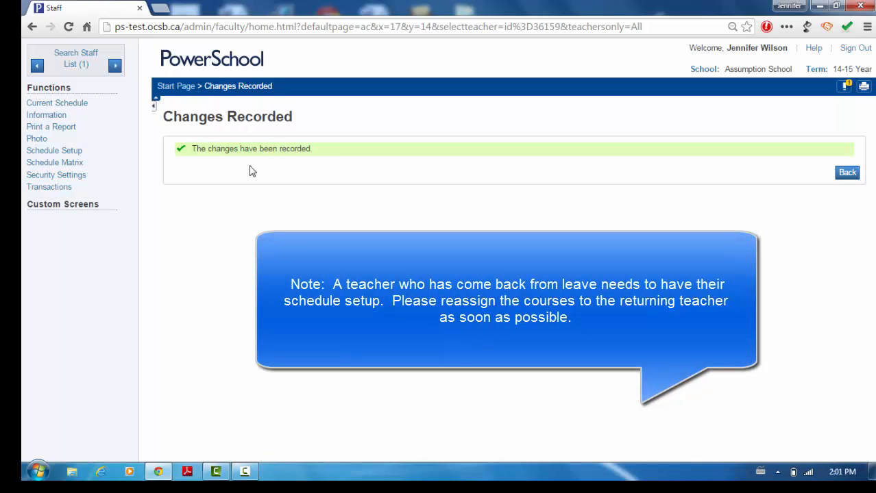
pyautogui.moveTo(57, 103)
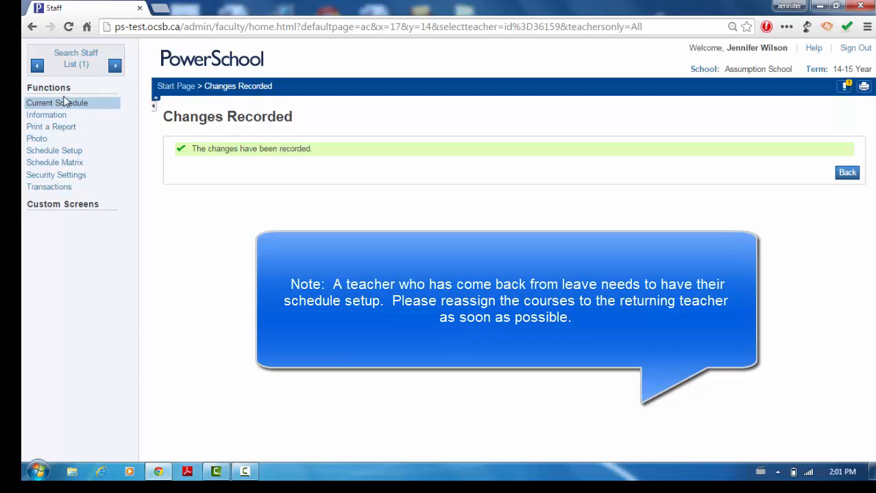
pyautogui.moveTo(57, 103)
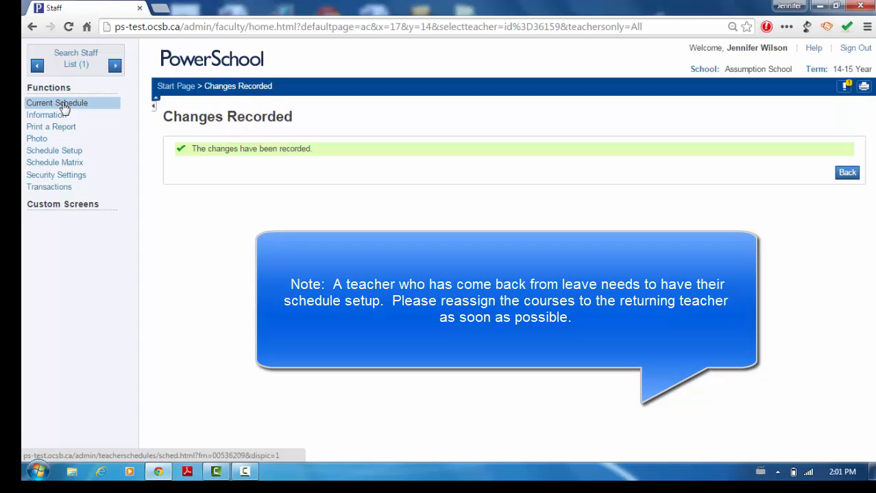